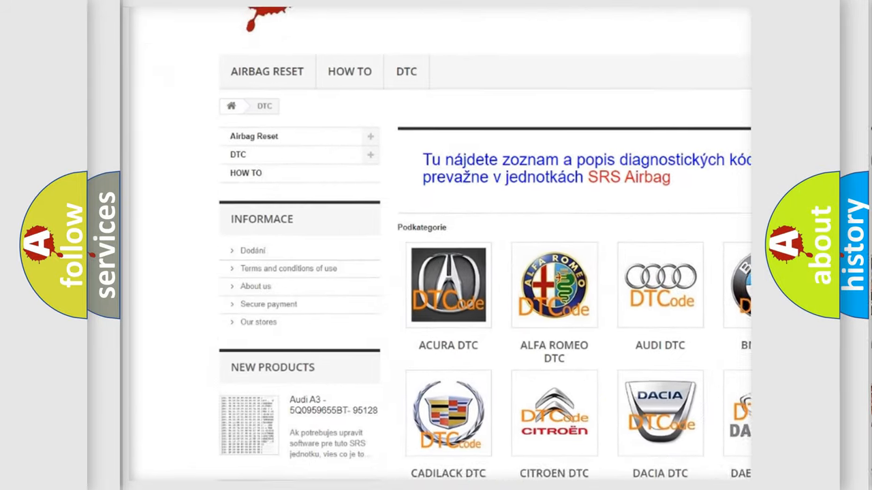
{"action": "scroll", "scroll_direction": "down", "scroll_amount": 3}
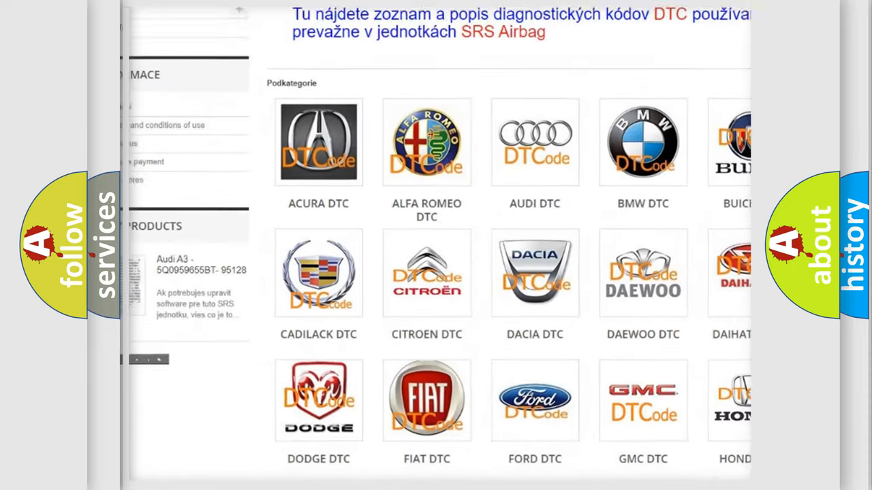
{"action": "scroll", "scroll_direction": "down", "scroll_amount": 3}
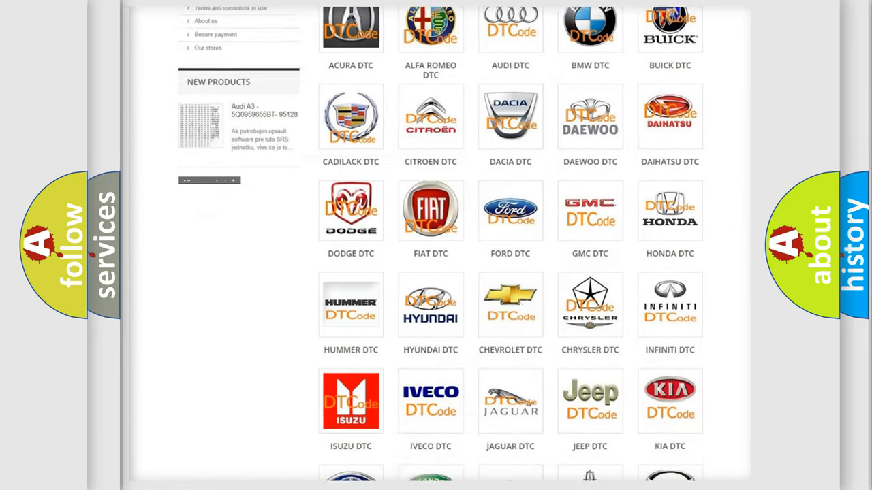
{"action": "scroll", "scroll_direction": "down", "scroll_amount": 3}
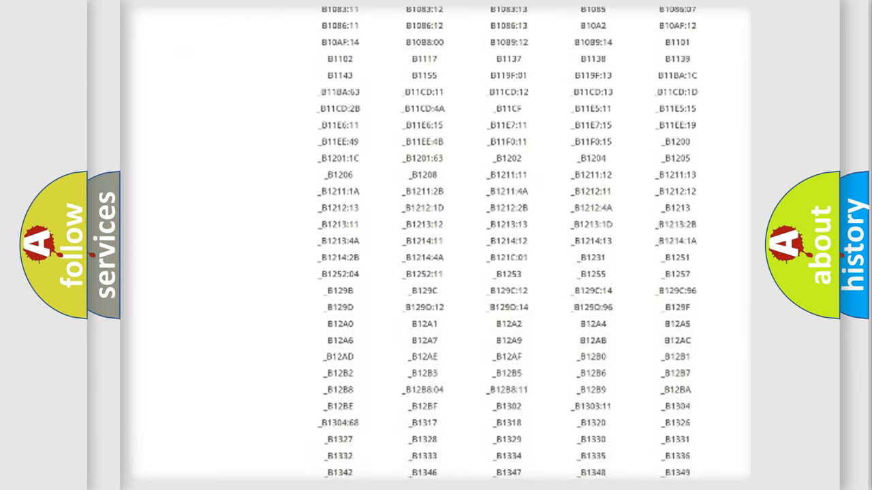
{"action": "scroll", "scroll_direction": "down", "scroll_amount": 3}
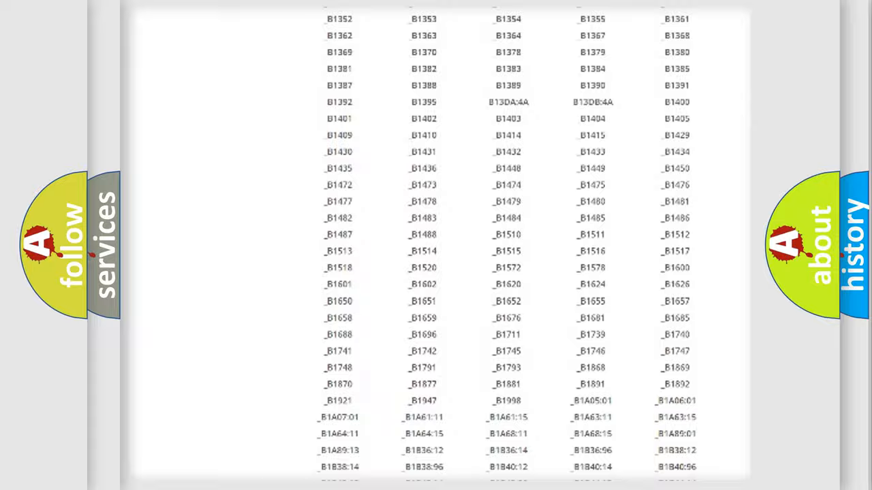